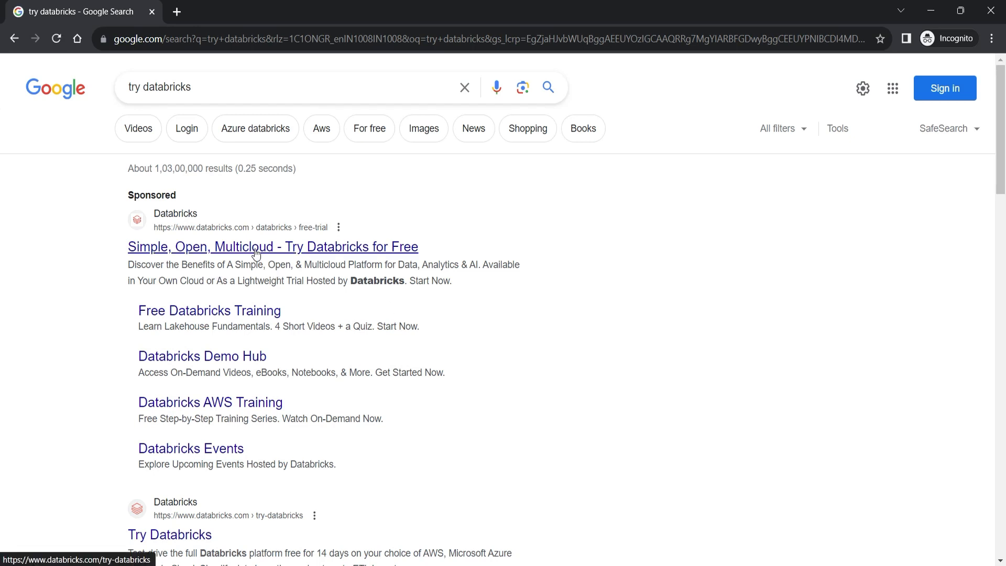
# Reach the Databricks free-trial sign-up page from the sponsored result and accept its cookies.
pyautogui.click(273, 246)
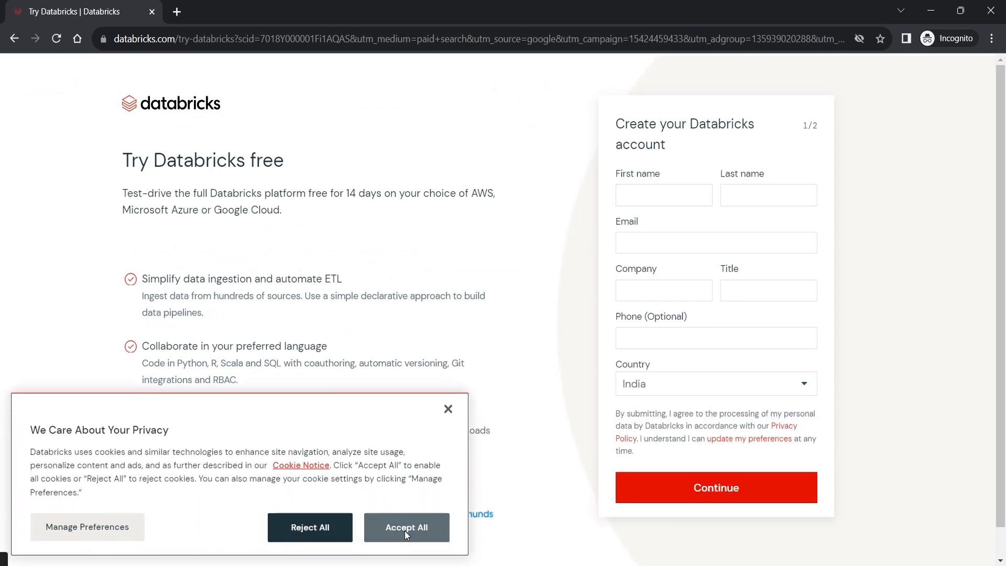
pyautogui.click(407, 527)
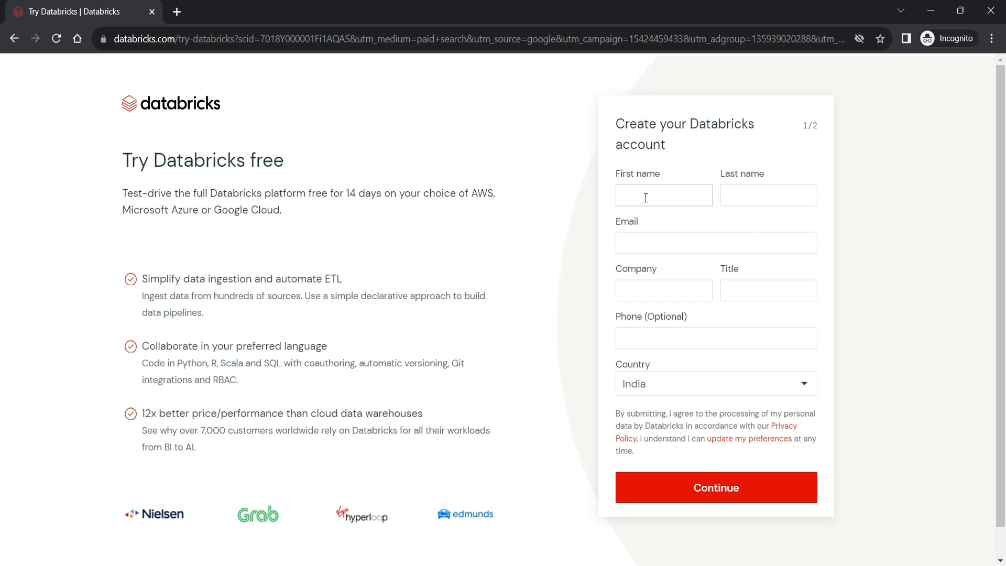
# Submit the account details, choose Community Edition over a cloud provider, and pass the human verification.
pyautogui.click(716, 487)
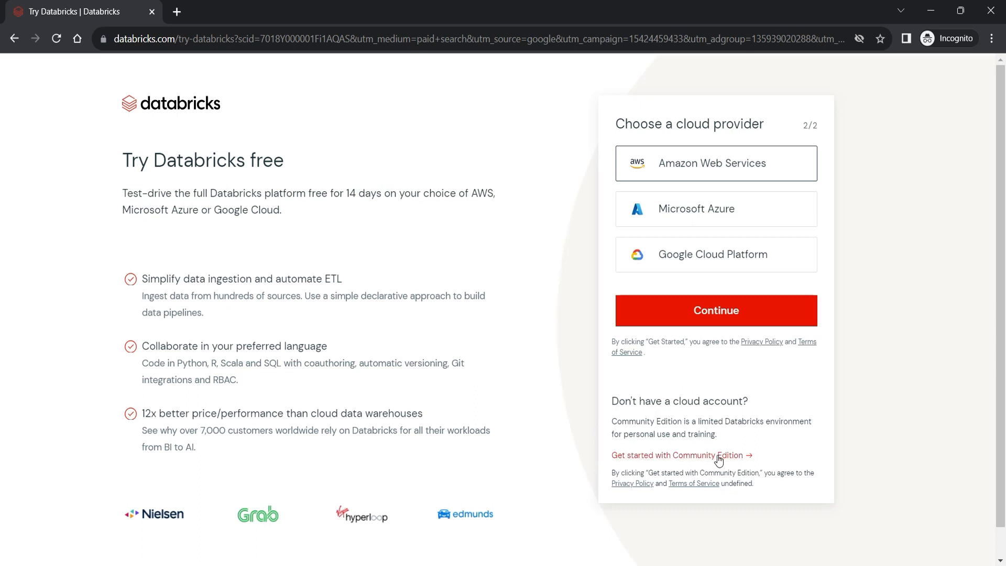
pyautogui.click(678, 455)
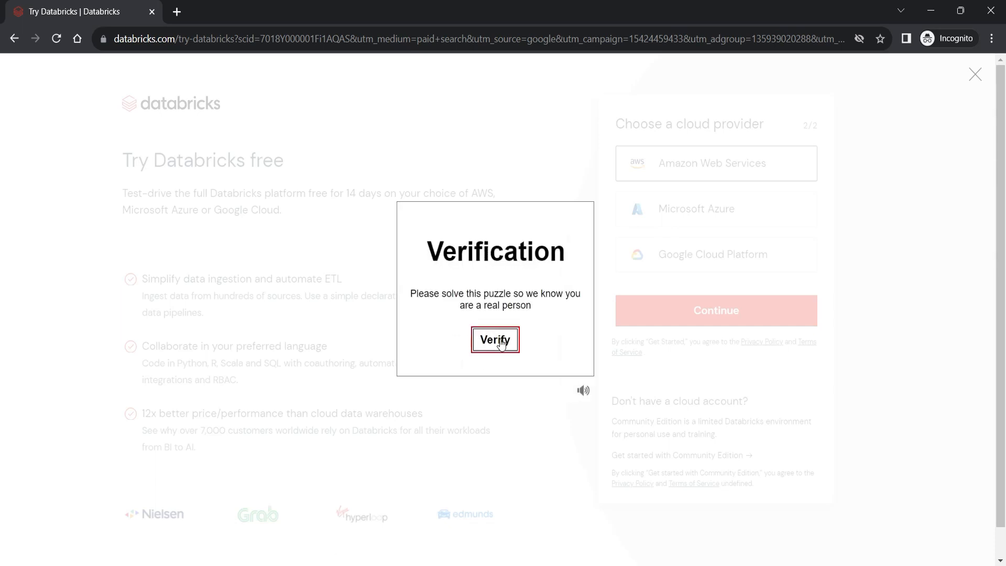
pyautogui.click(495, 338)
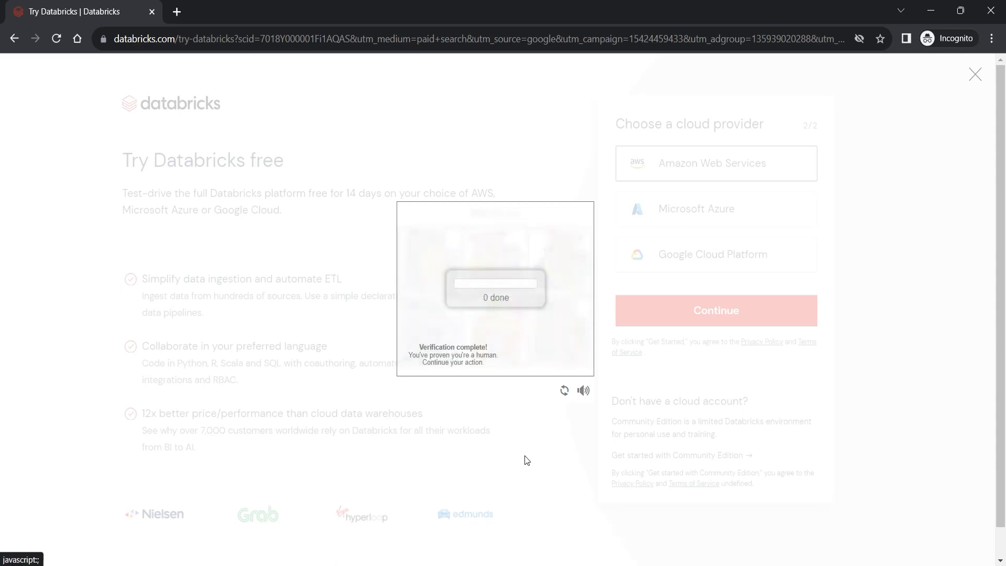
pyautogui.click(714, 310)
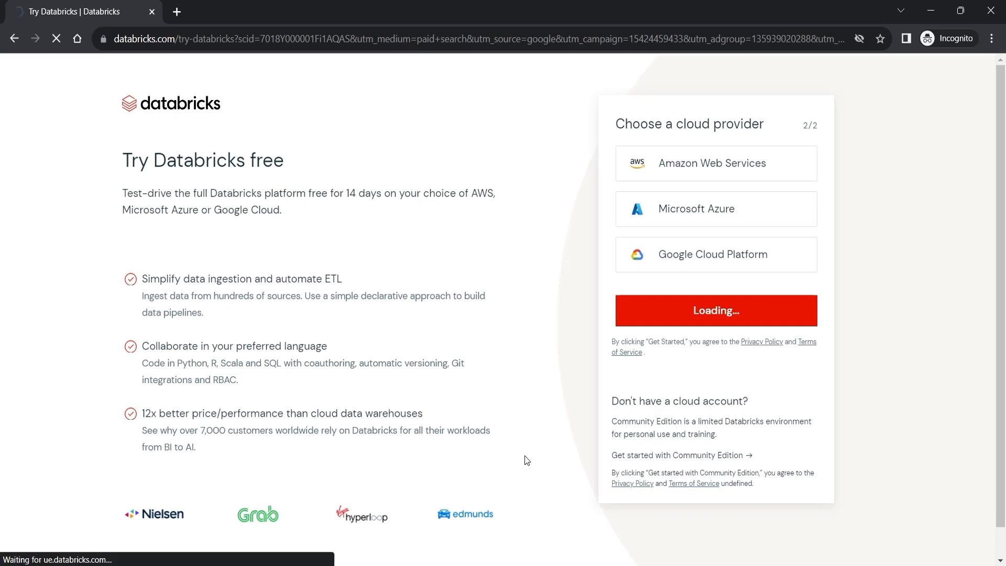
# Enter and confirm a new account password and submit it to reach the workspace home.
pyautogui.click(716, 310)
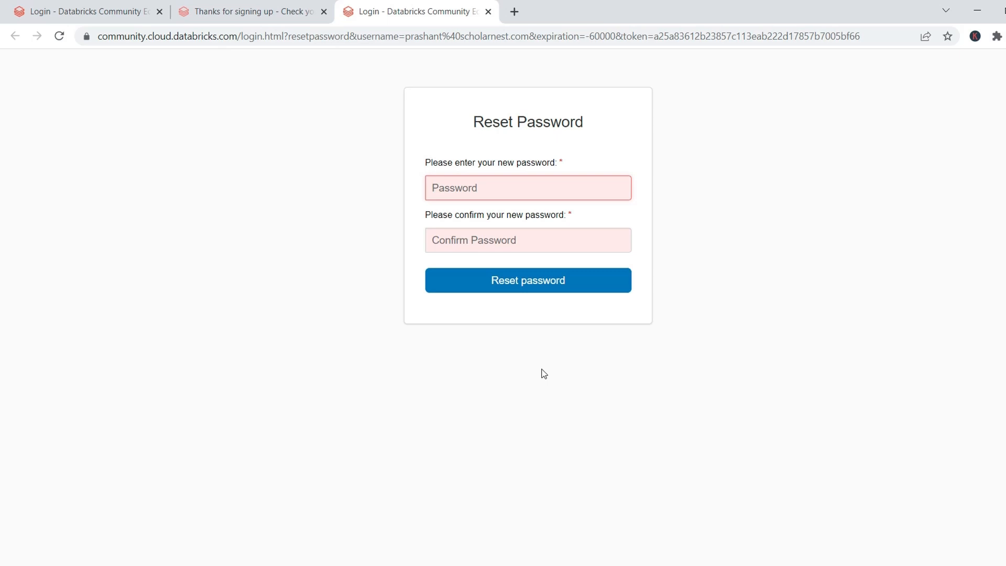
pyautogui.write('••')
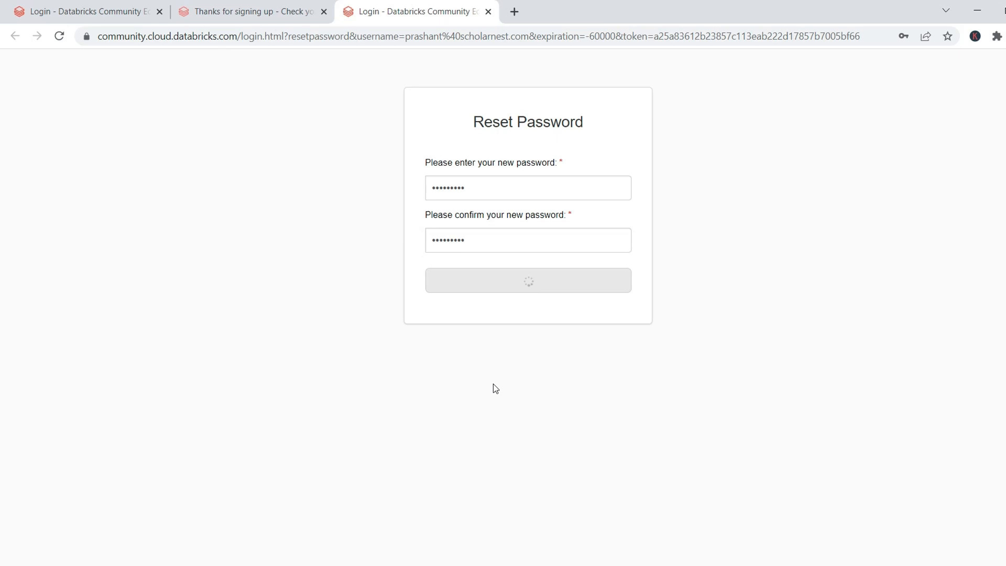
pyautogui.click(527, 281)
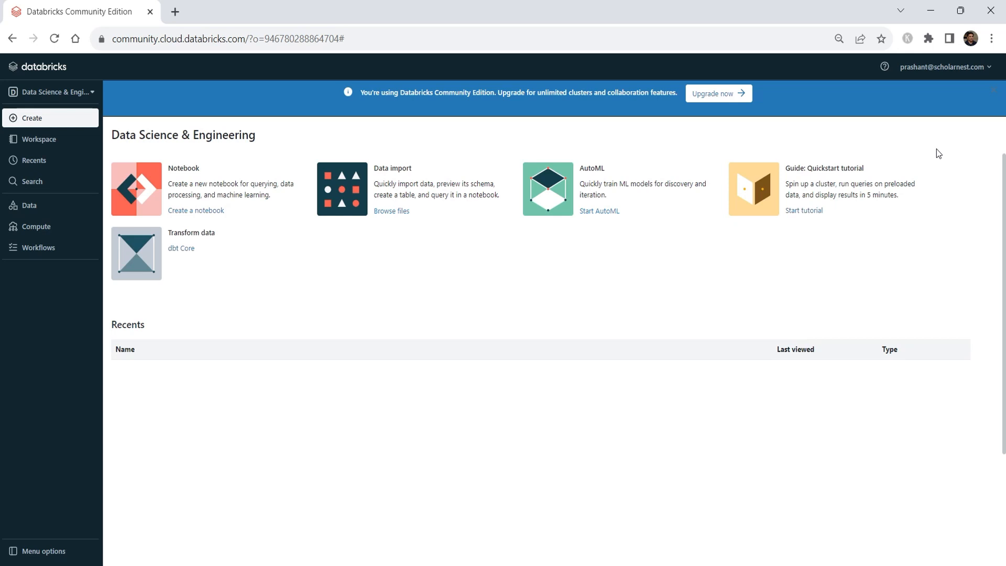
pyautogui.moveTo(933, 71)
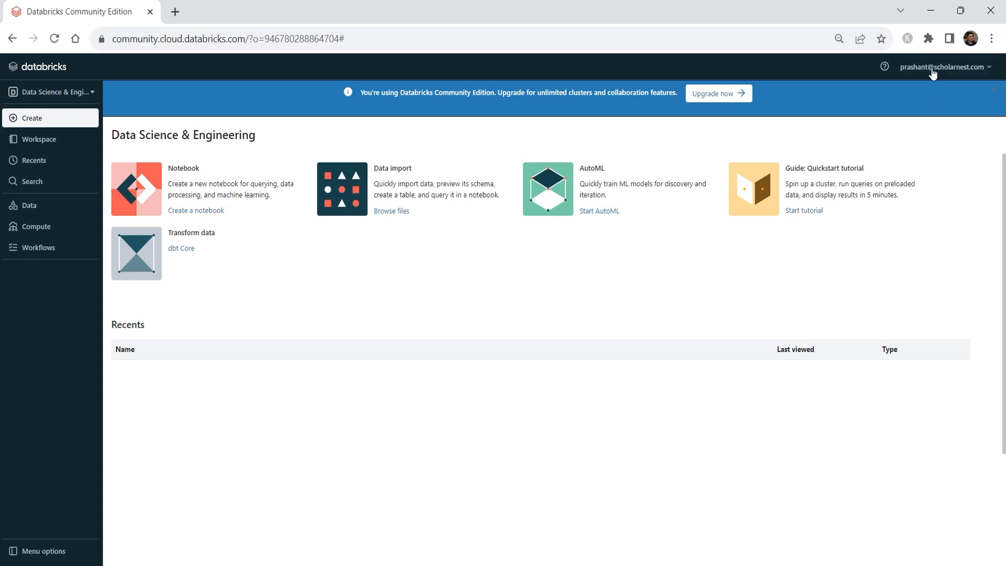
# Log out of the workspace via the account menu and Google 'databricks community edition'.
pyautogui.click(942, 67)
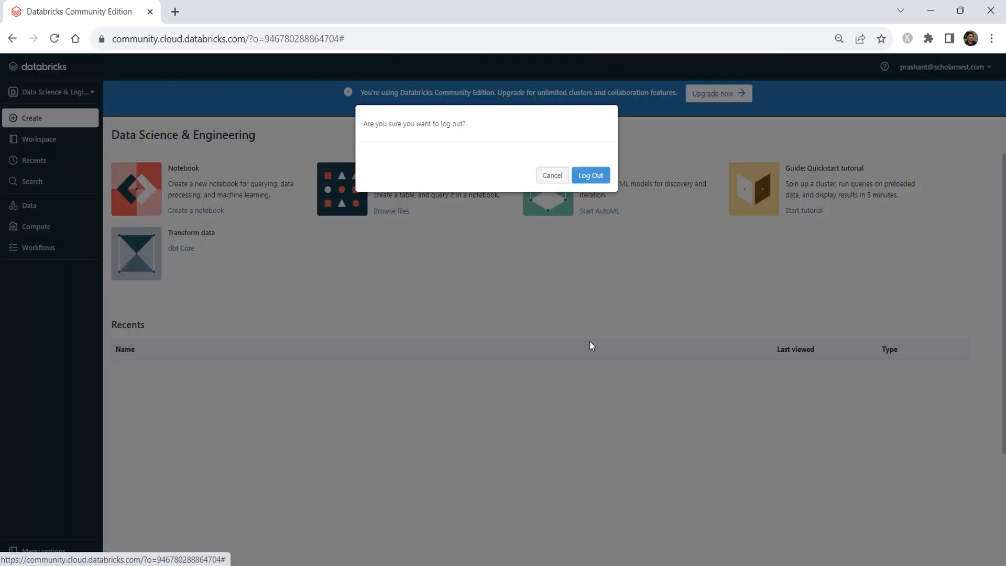
pyautogui.click(589, 175)
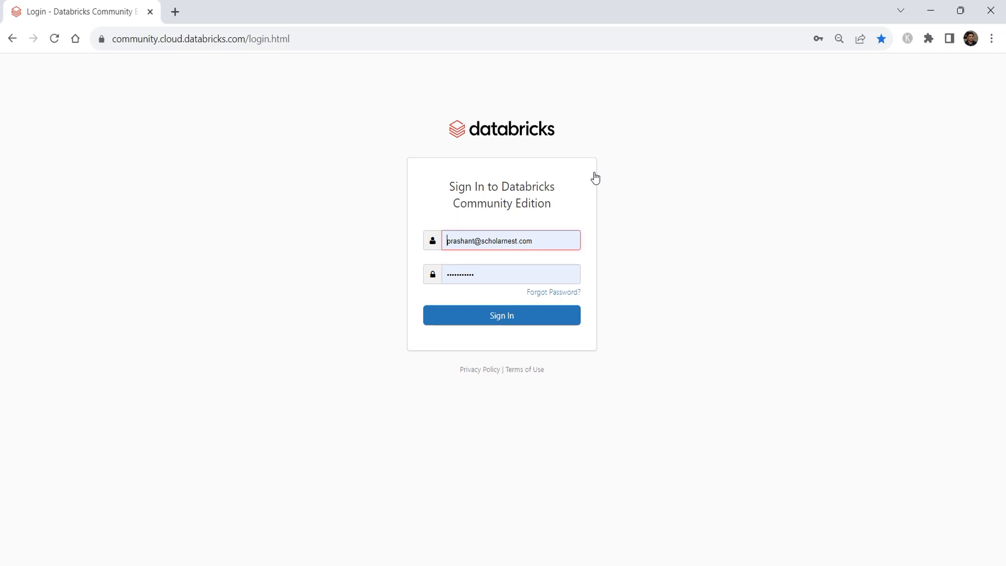
pyautogui.click(175, 10)
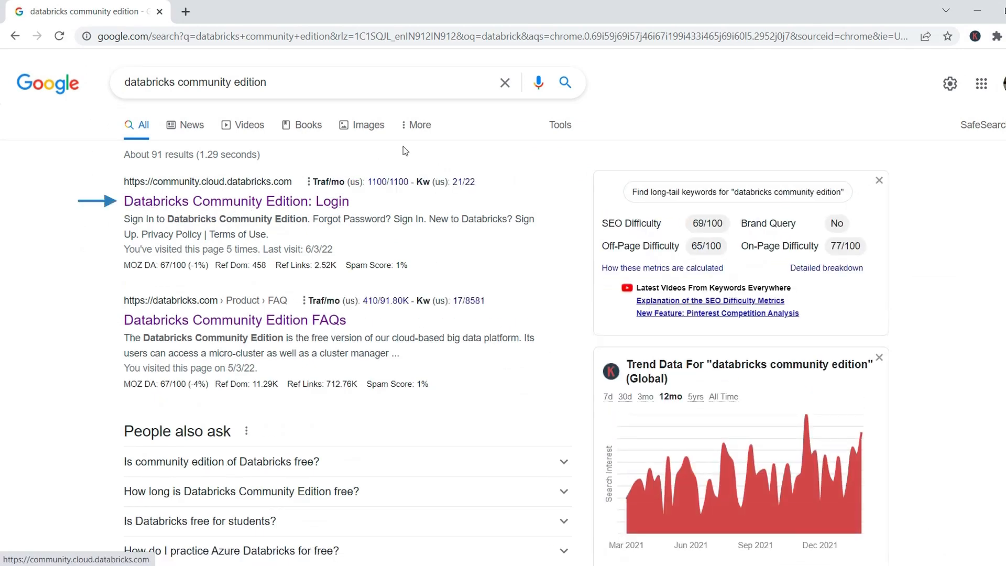
# Bookmark the Community Edition login page under the name 'Databricks Community'.
pyautogui.click(236, 201)
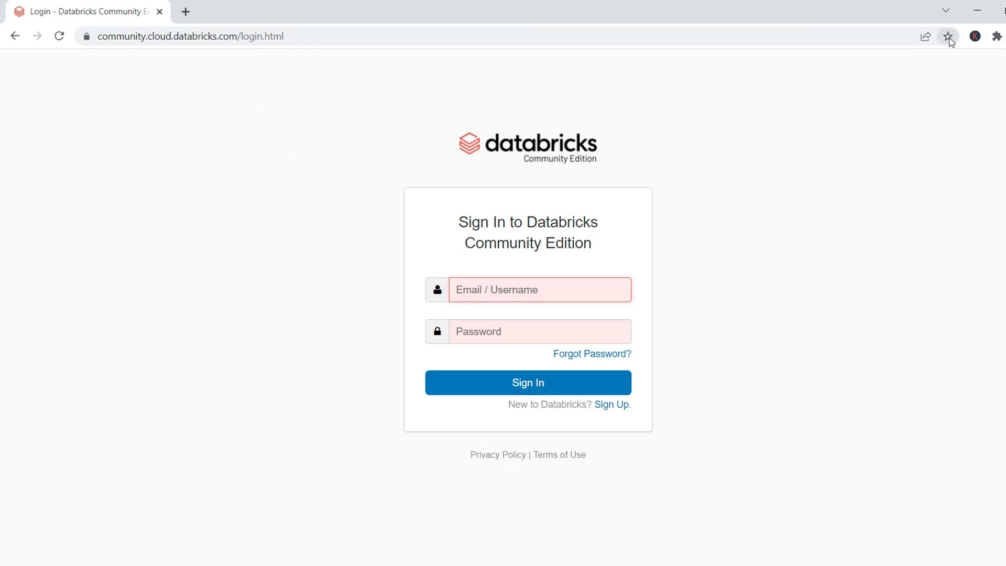
pyautogui.click(948, 36)
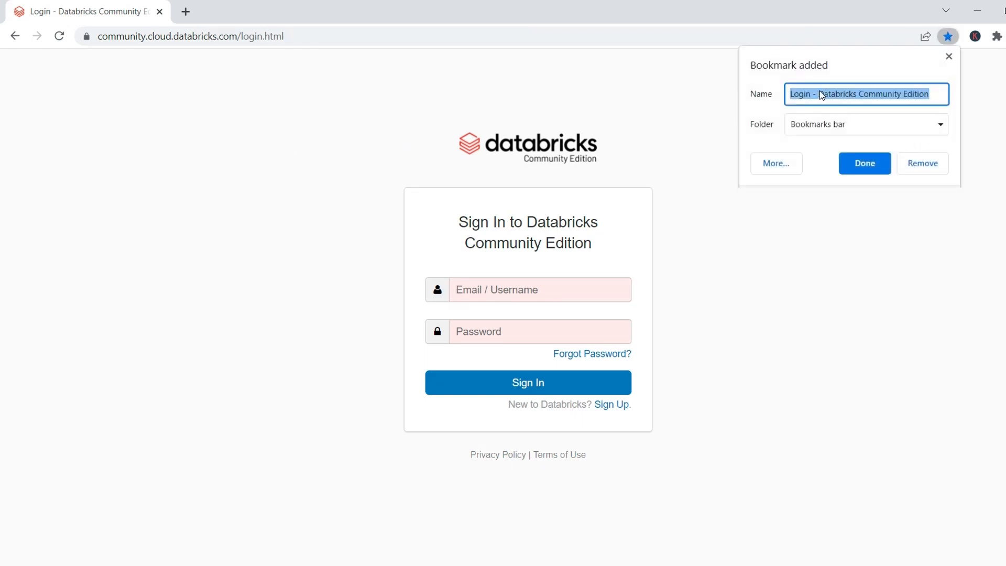
pyautogui.write('Databricks Community Edition')
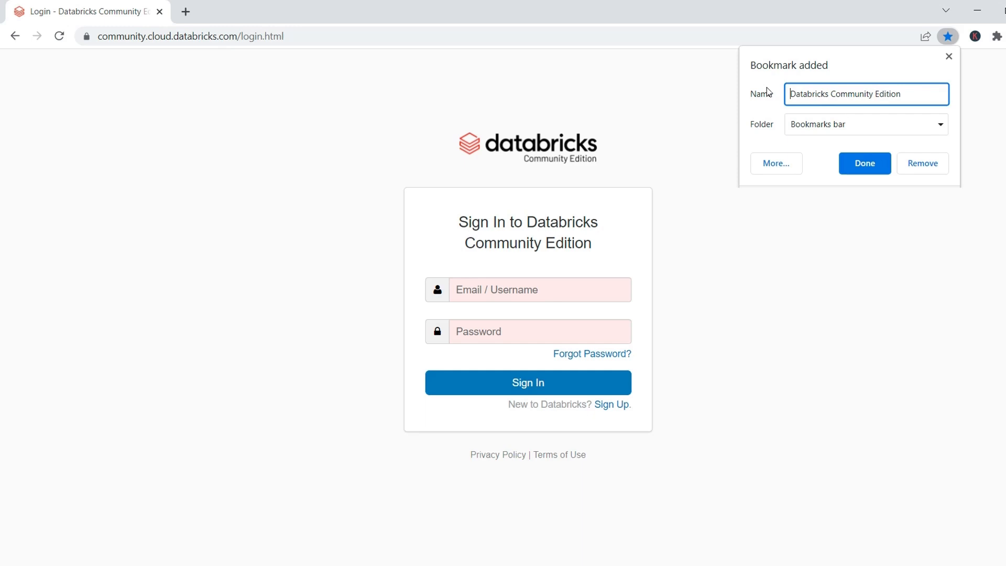
pyautogui.press('Backspace')
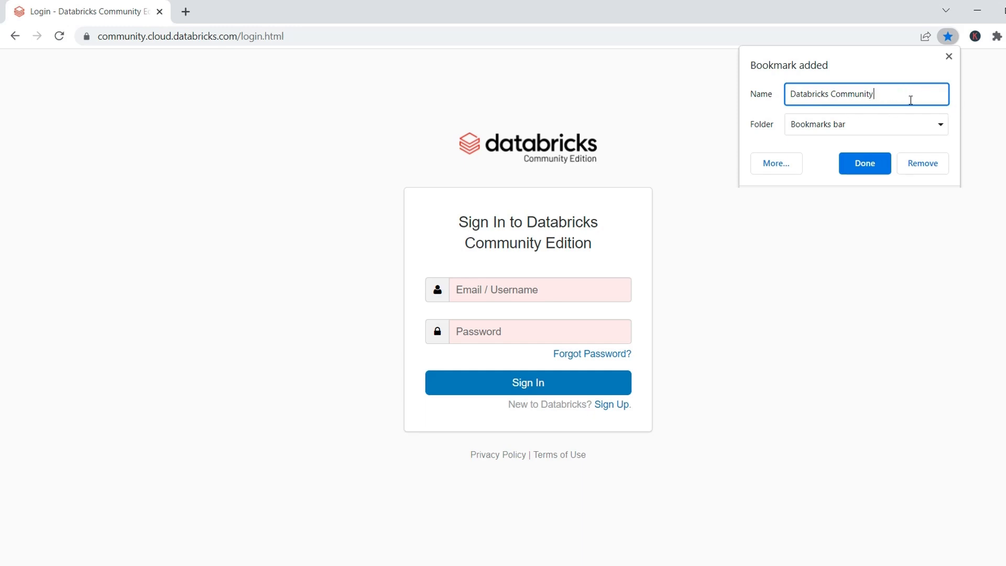
pyautogui.click(865, 163)
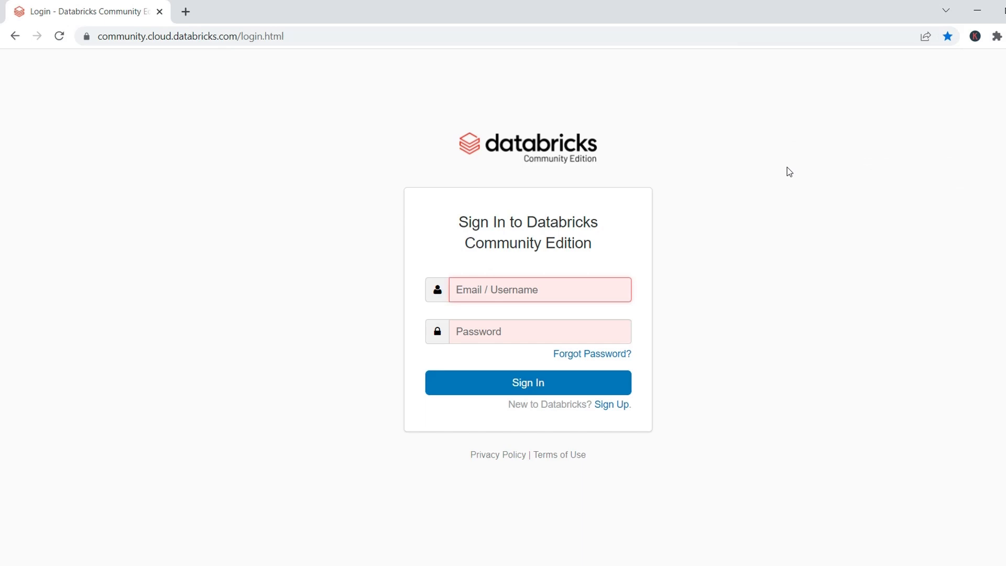
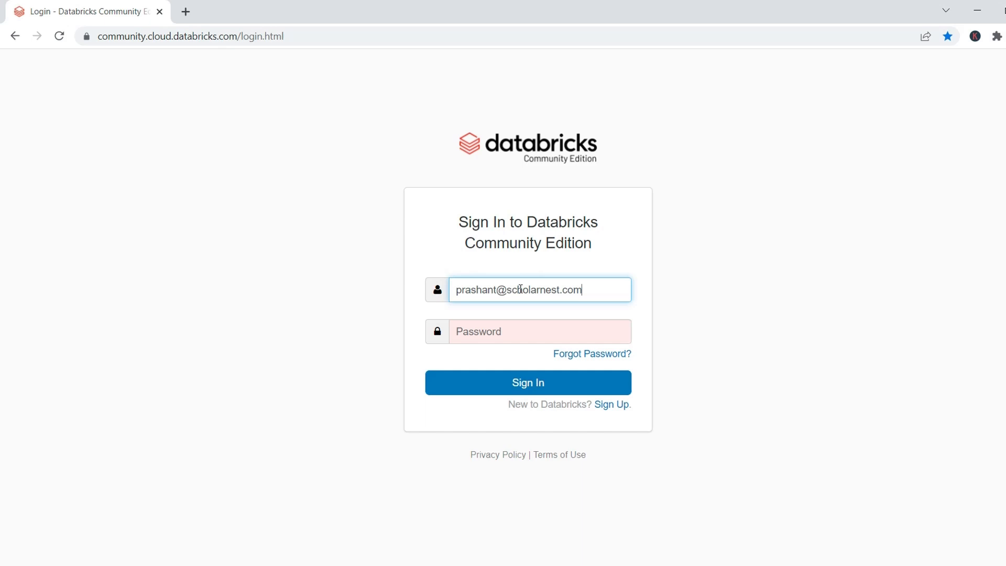
# Sign in with the account email and password to return to the Data Science & Engineering home.
pyautogui.click(539, 333)
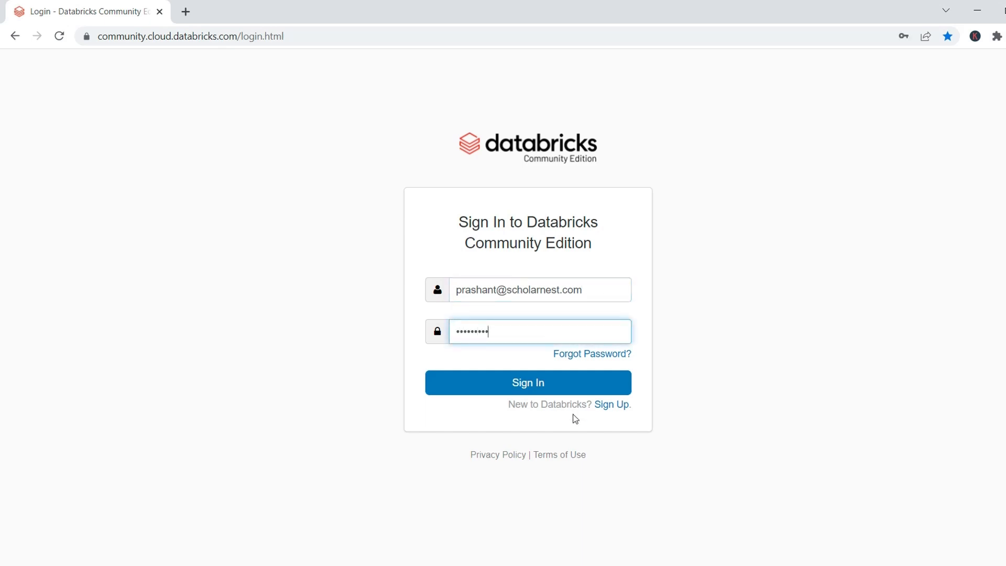
pyautogui.click(527, 381)
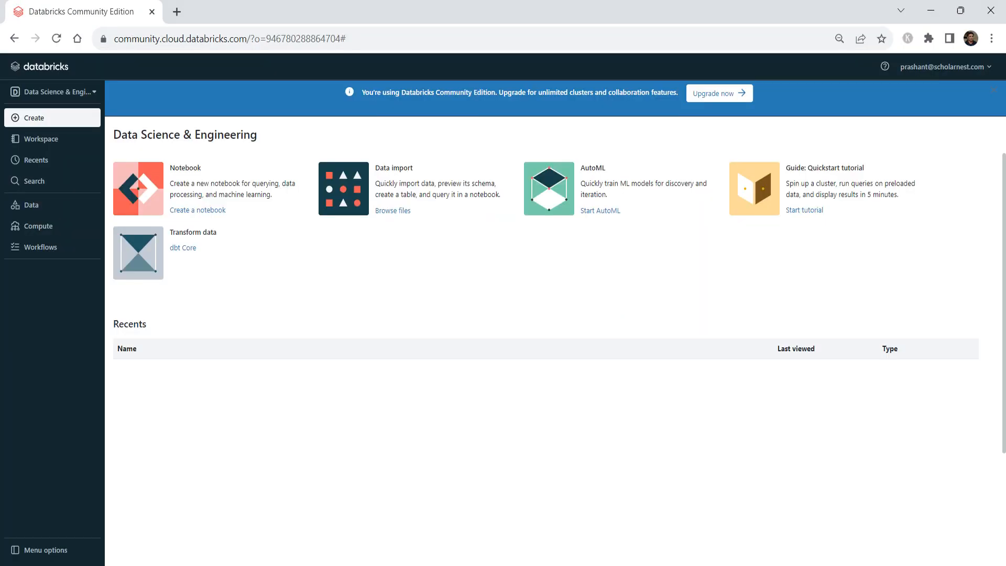